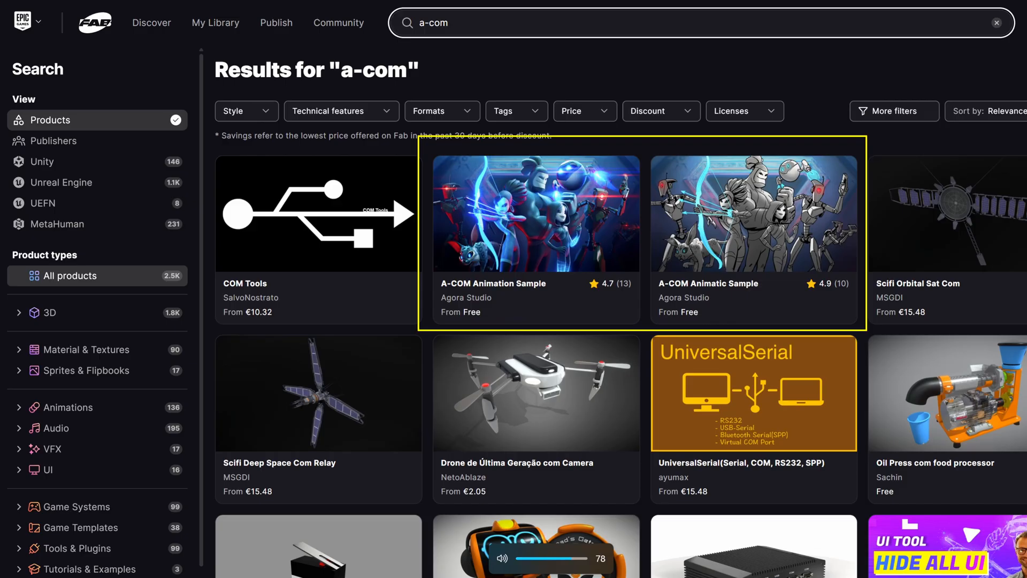
Step: Open the A-COM sample listing and browse its preview screenshots, including the robots image
left_click(755, 212)
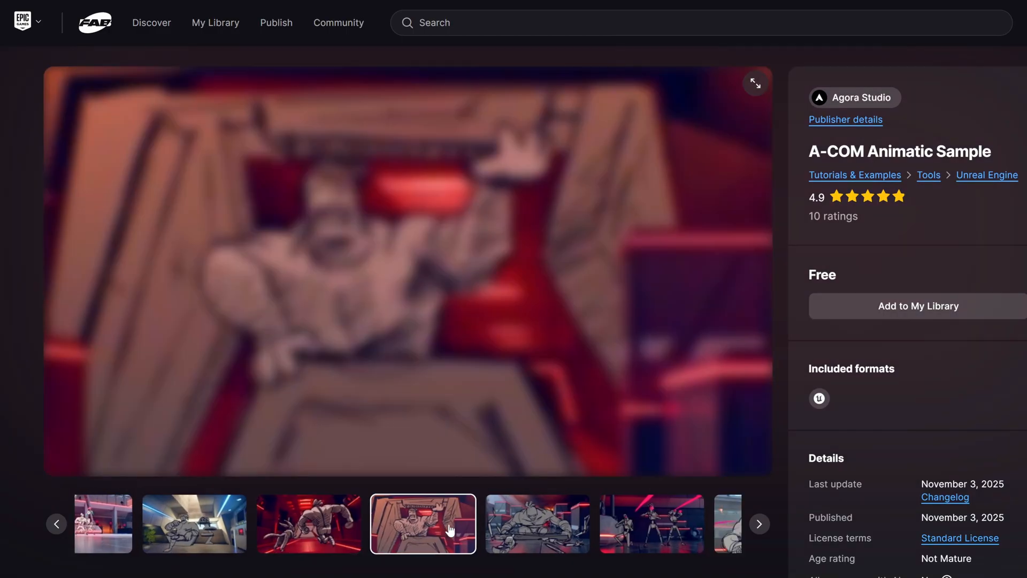
left_click(515, 530)
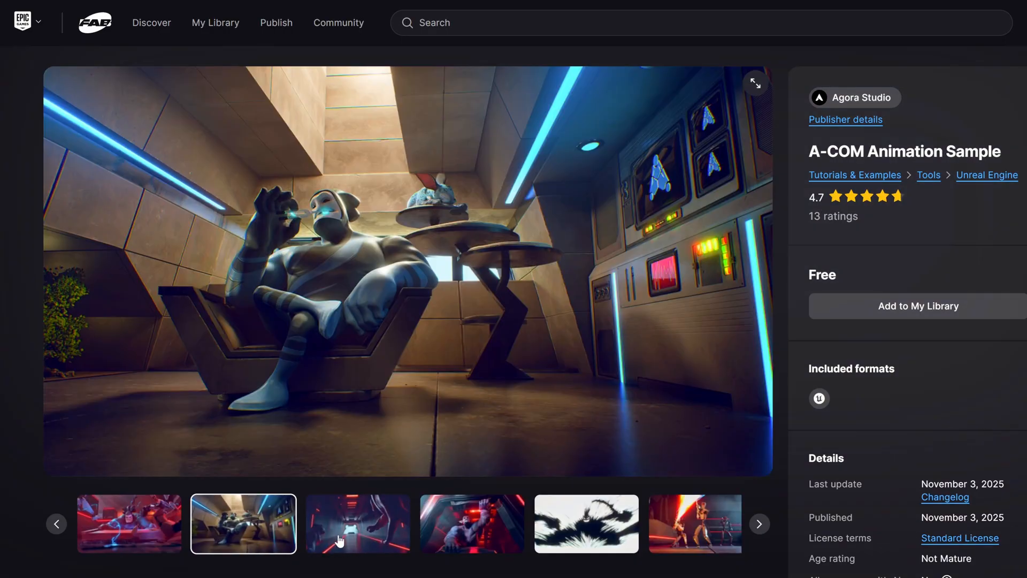
left_click(469, 533)
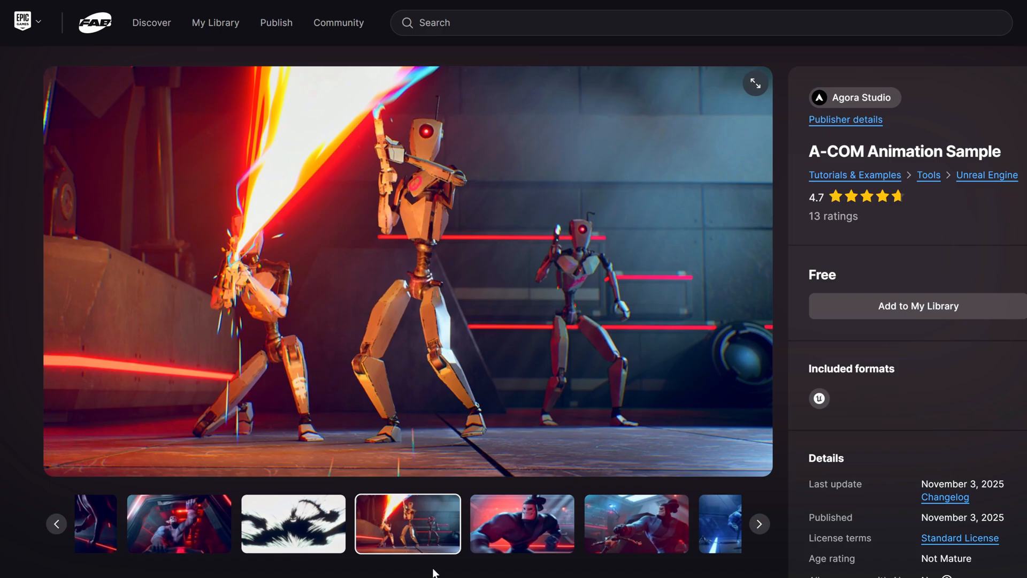
left_click(760, 523)
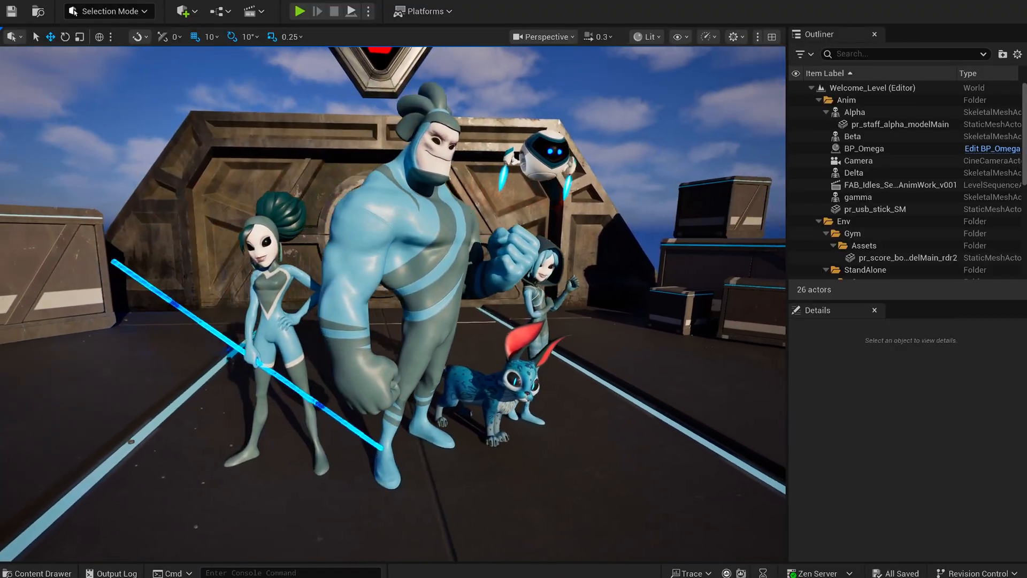
Step: Run the EUW Open Level launcher and expand its Graphics presets from Low to Cinematic
left_click(301, 11)
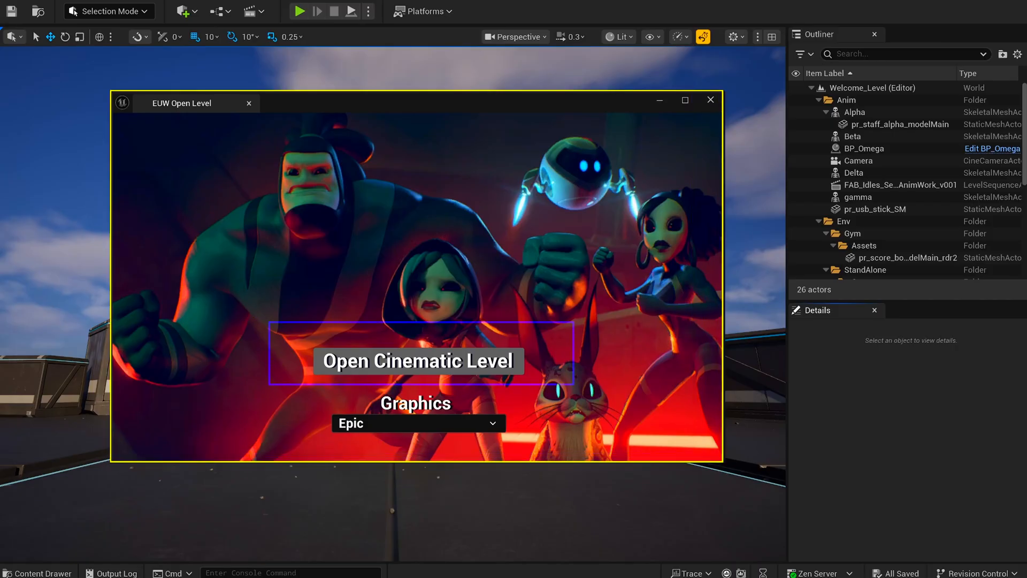
left_click(419, 424)
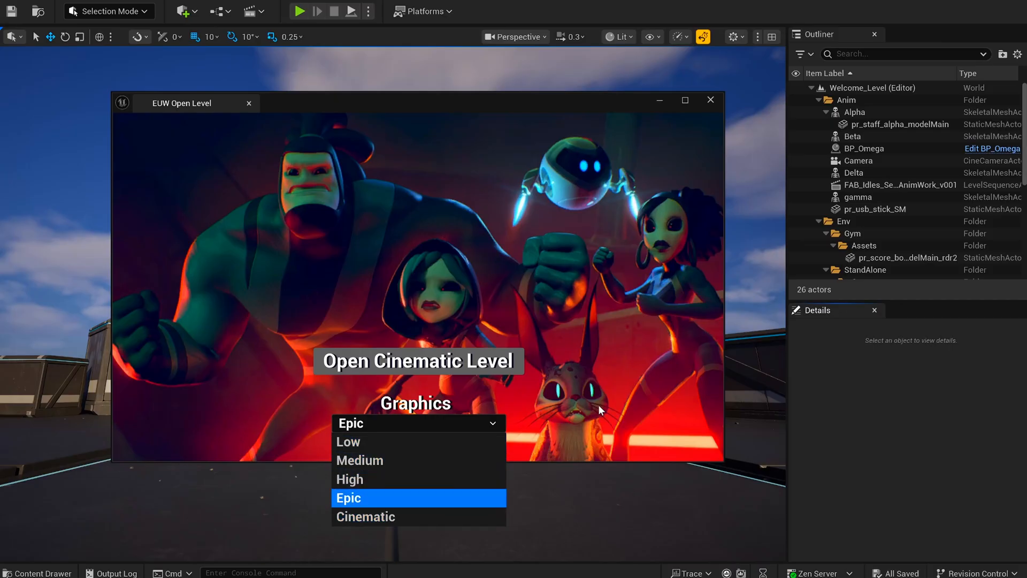
mouse_move(359, 460)
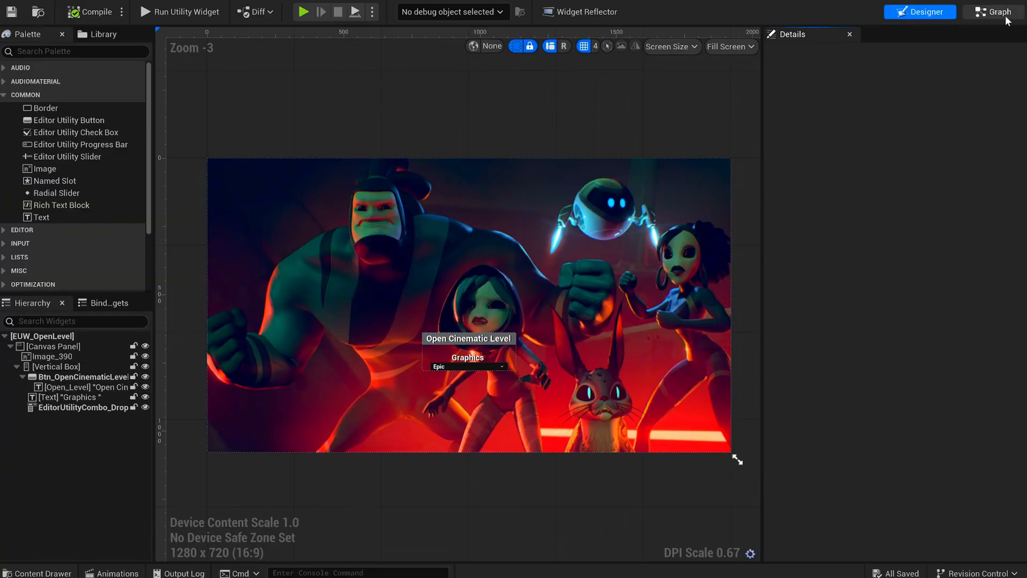
Step: Check the launcher widget's Event Graph, then open the Intro_Beta_Master cinematic level
left_click(994, 12)
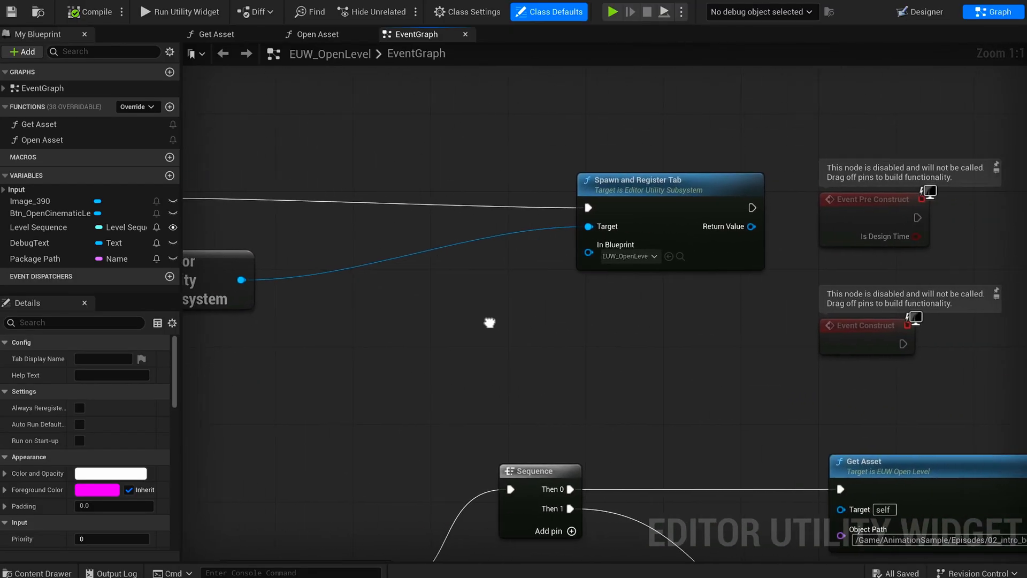
scroll("down", 3)
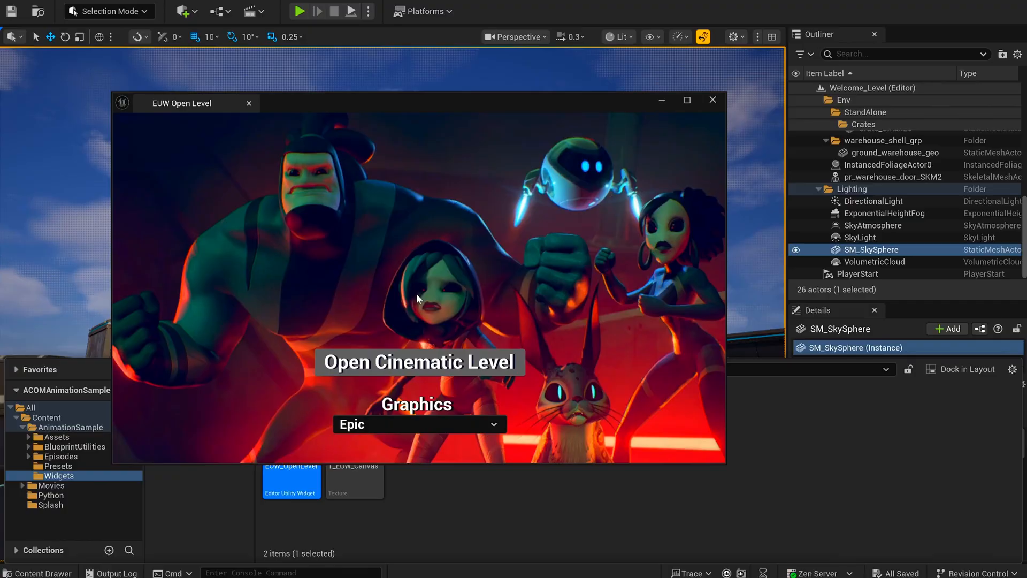
left_click(419, 424)
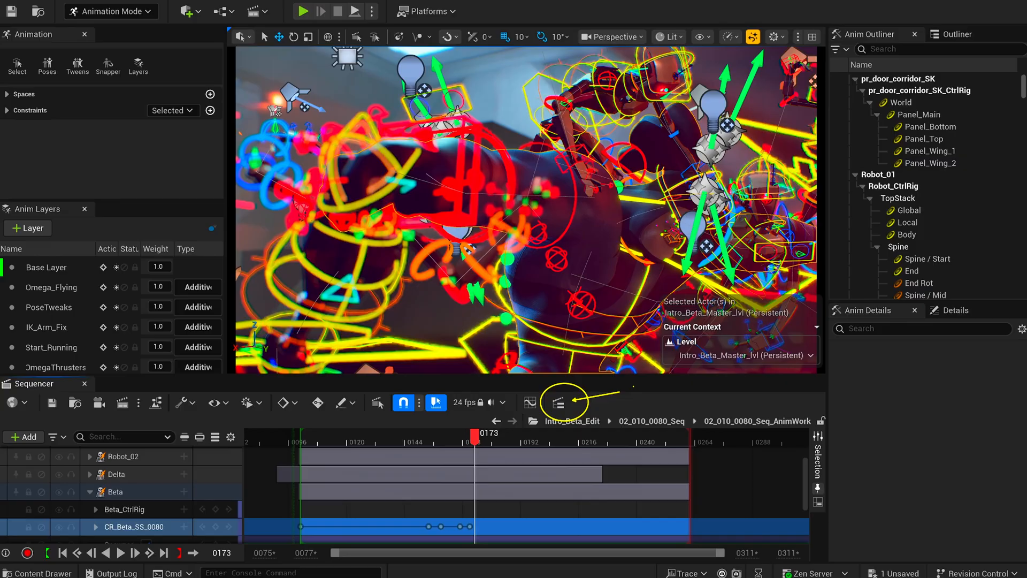
Step: Open Sequence Nav and expand 02_010_0060_Seq to review its FX and lighting sub-sequences
left_click(561, 402)
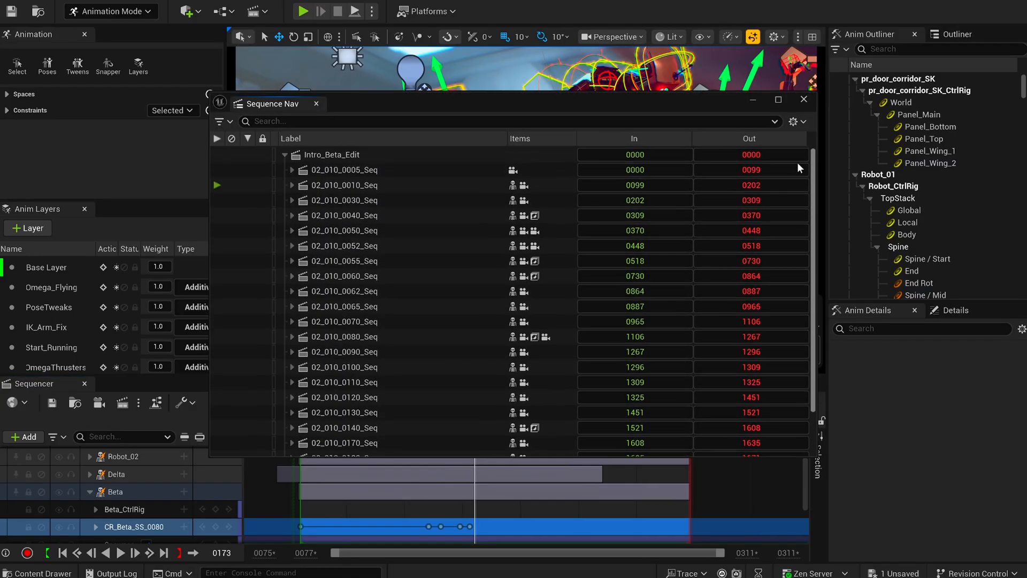
left_click(292, 276)
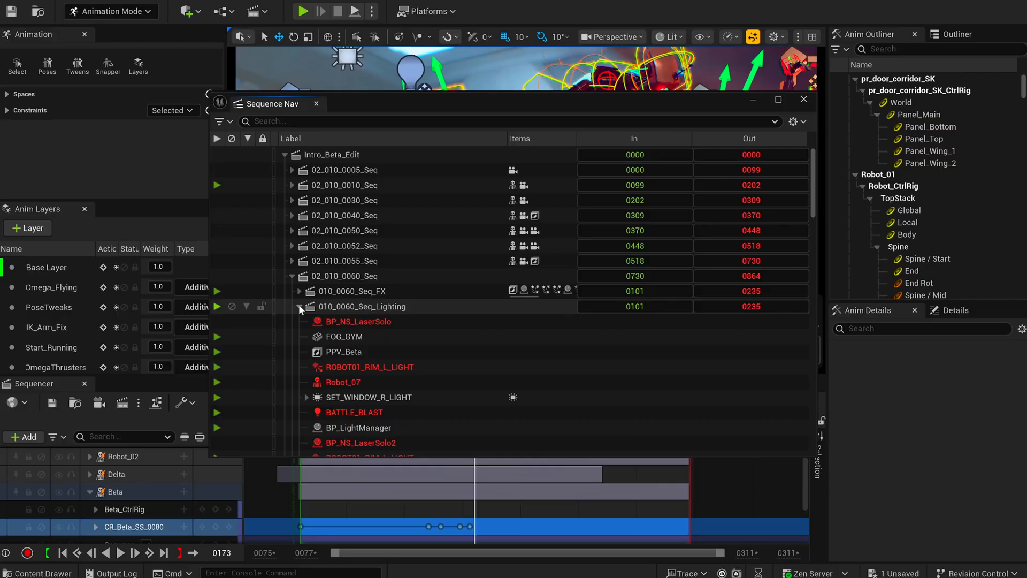
left_click(300, 306)
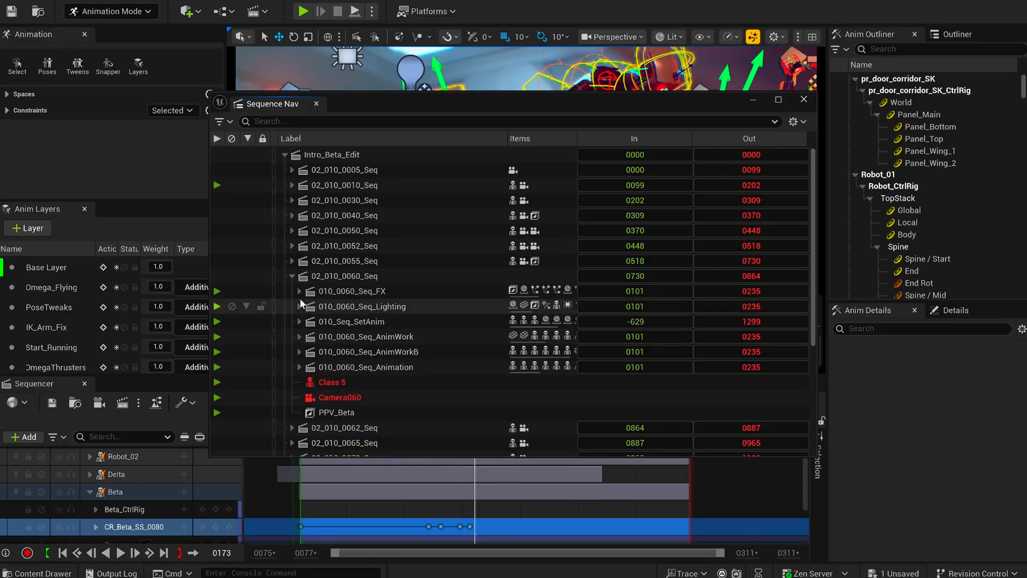
scroll("down", 3)
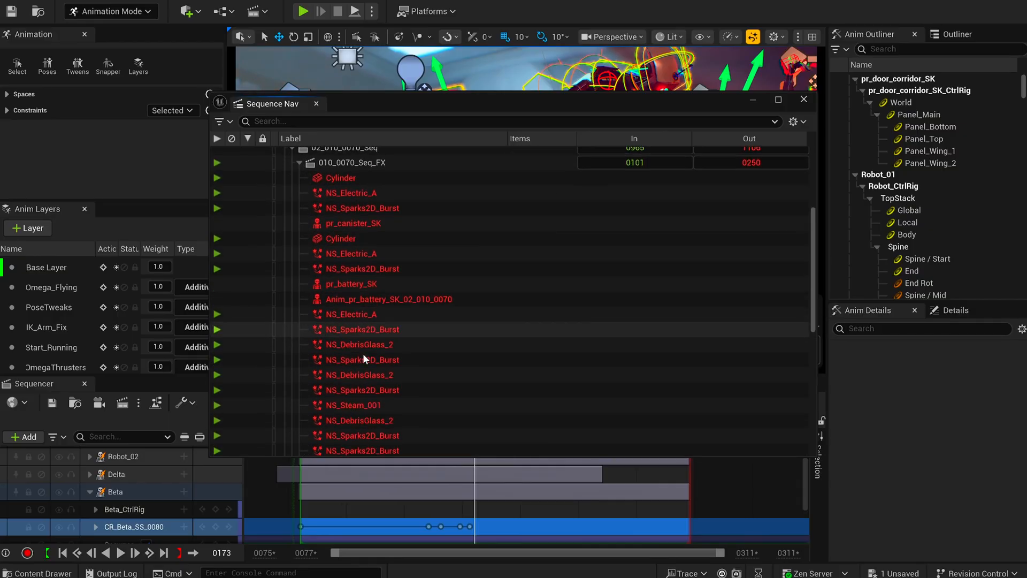
scroll("down", 3)
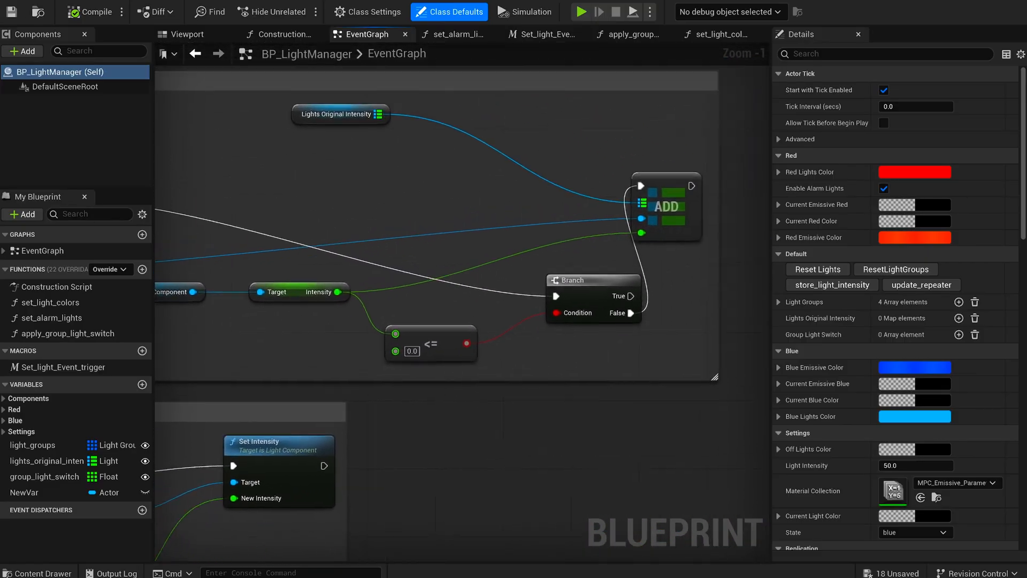
Step: Close the light manager blueprint, browse BlueprintUtilities and open the BP_Cvars blueprint
left_click(541, 33)
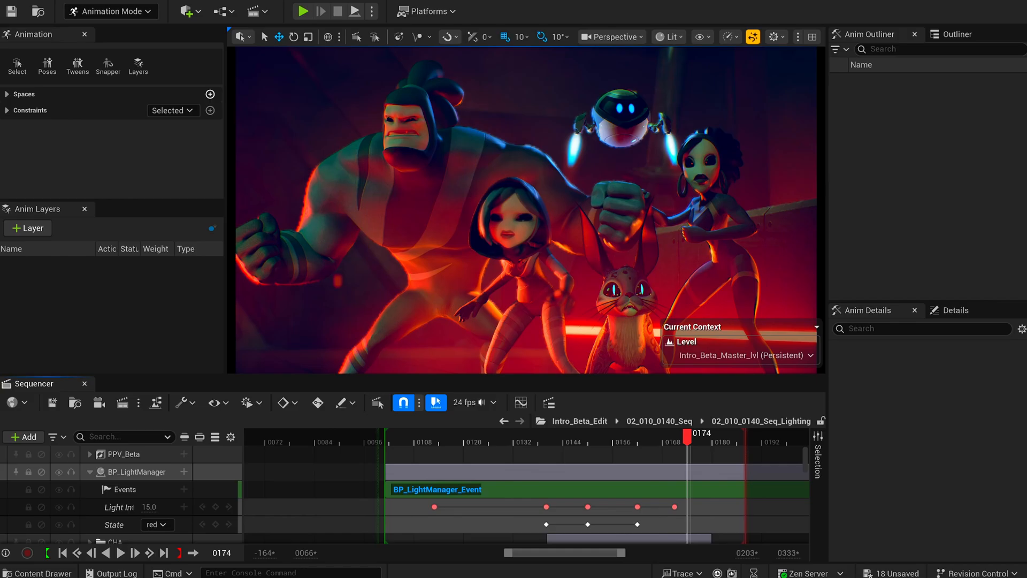
left_click(128, 472)
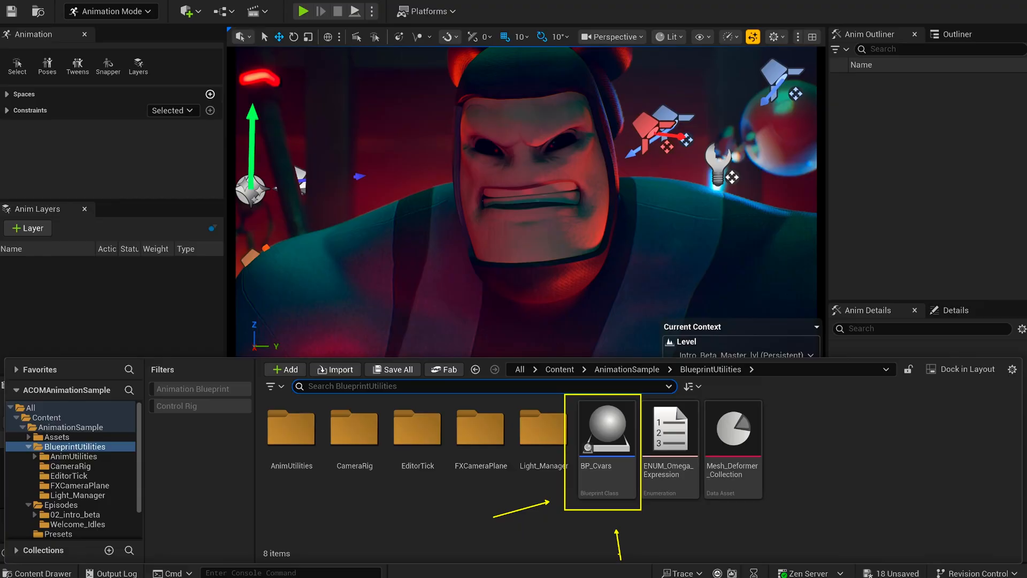
double_click(606, 430)
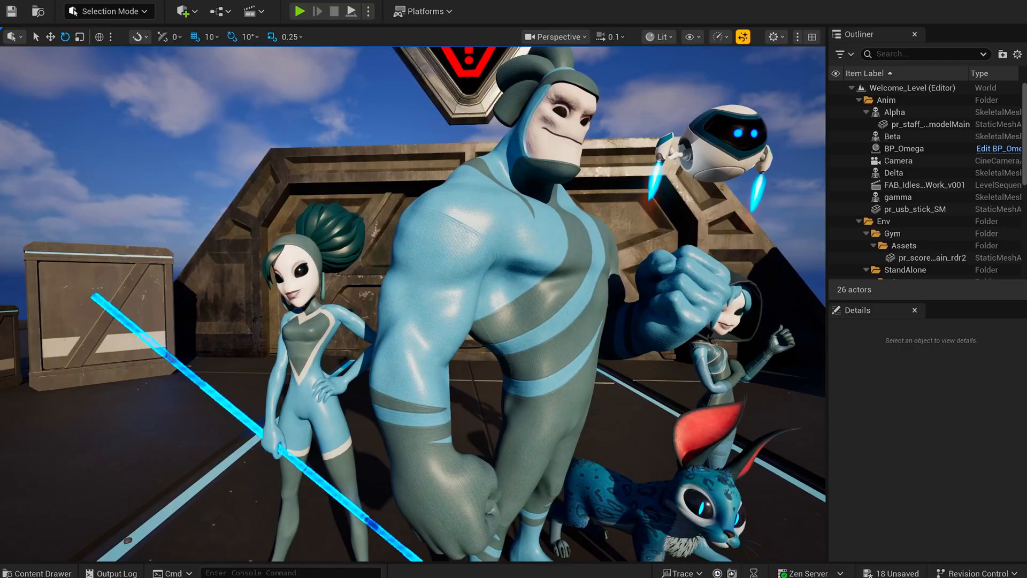
Step: Filter the Content Browser to skeletal meshes then control rigs and locate Beta's modular rig
left_click(35, 573)
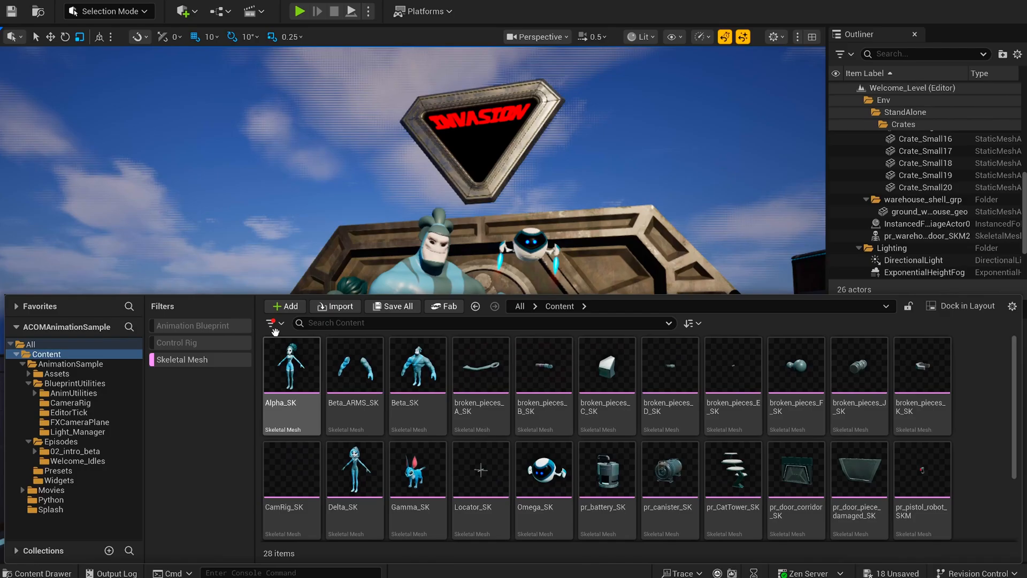
double_click(417, 364)
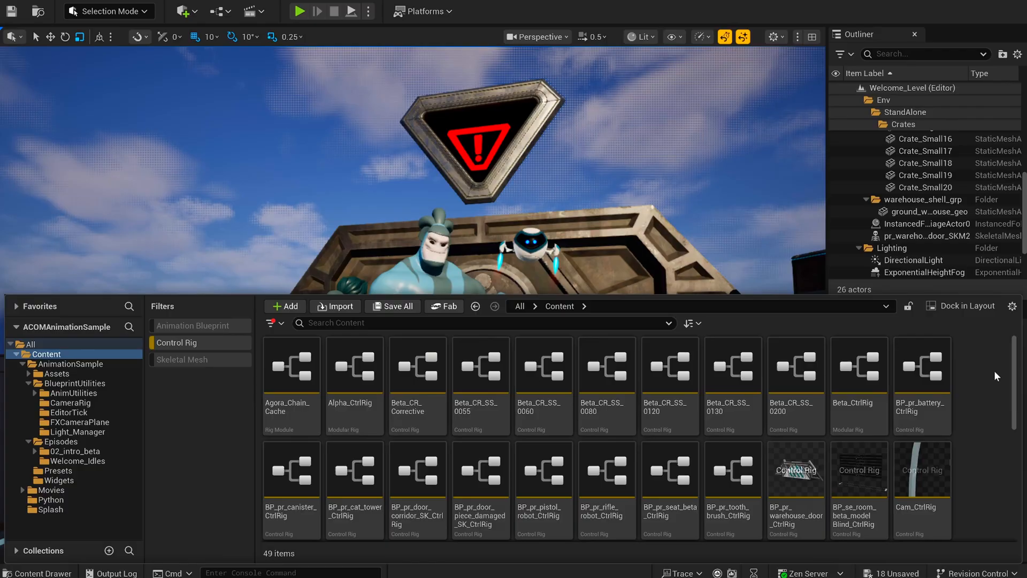
scroll("down", 3)
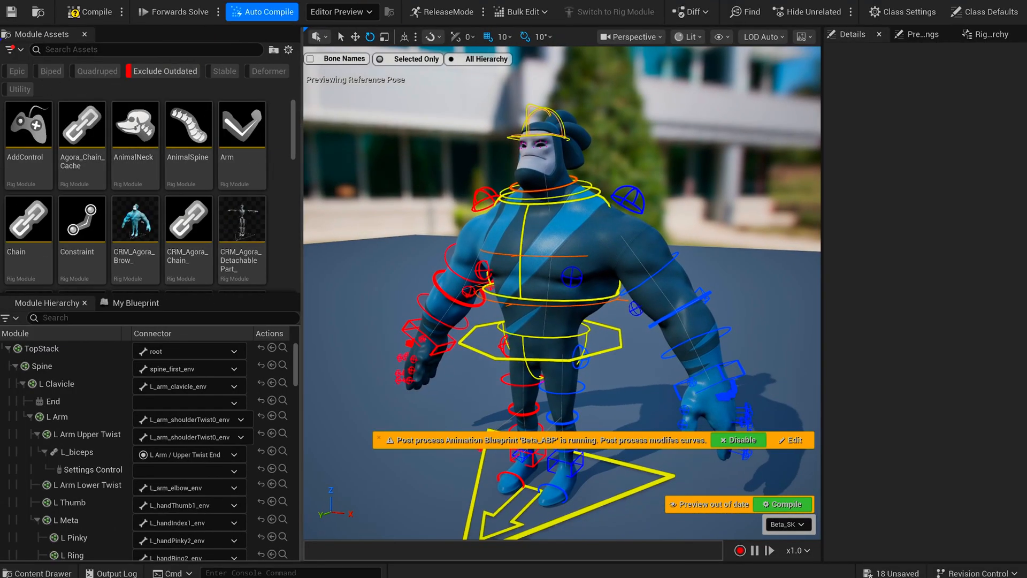
Step: Preview Delta_SK, raise the Lips Right Zipper to 1.0 to close the mouth, and show its RigClass
left_click(135, 219)
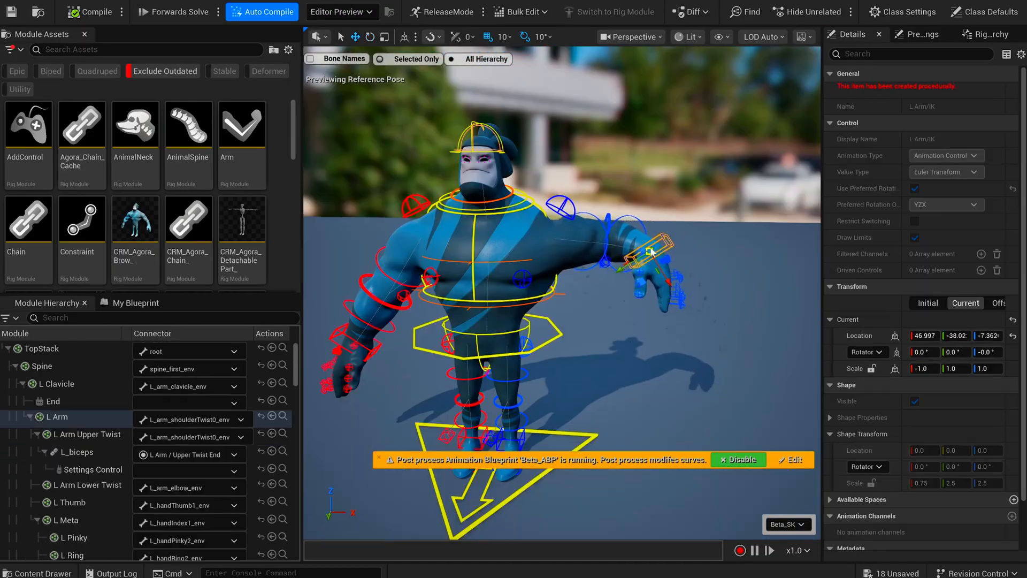
left_click(80, 484)
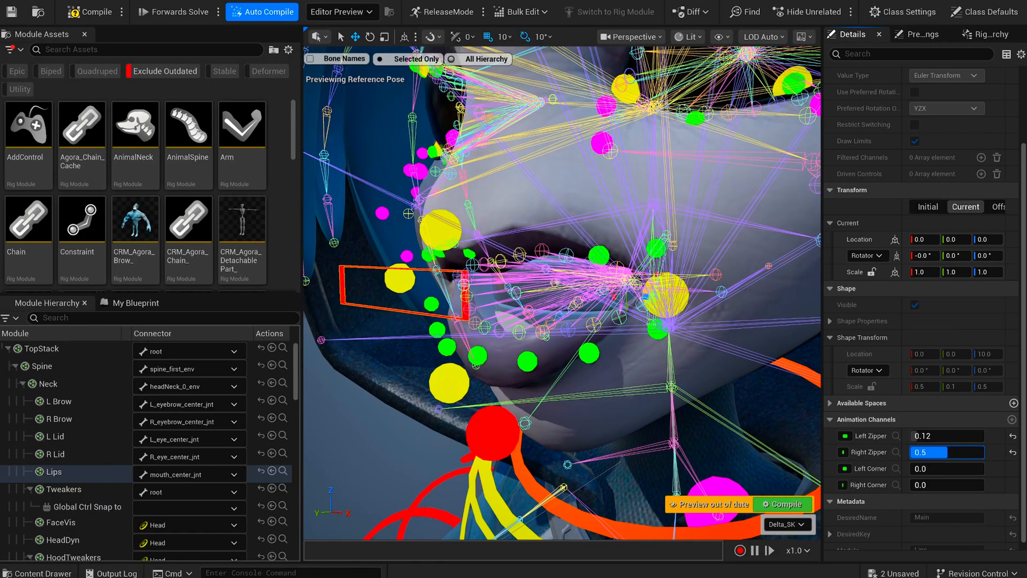
left_click_drag(930, 452, 947, 452)
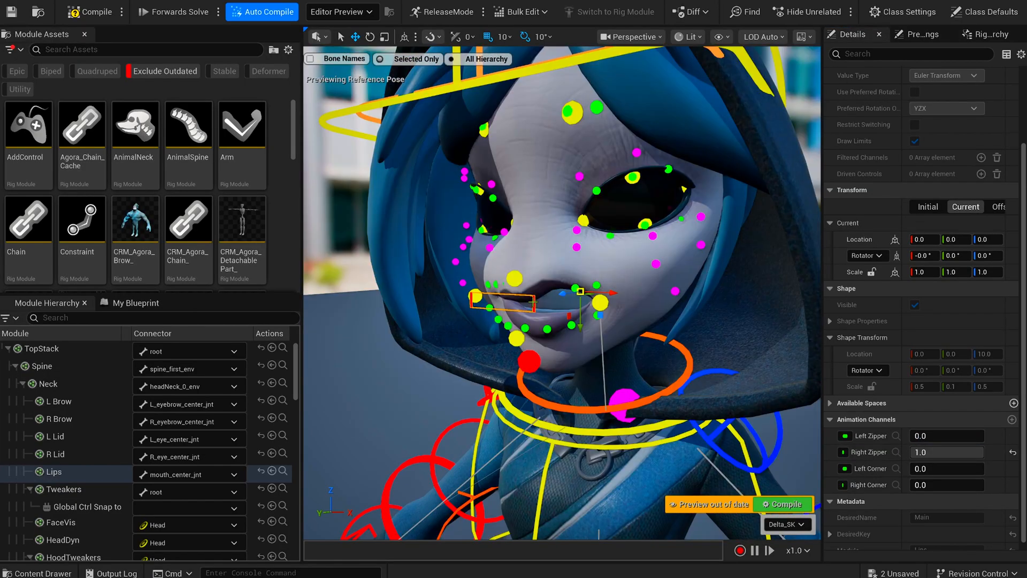
left_click(53, 471)
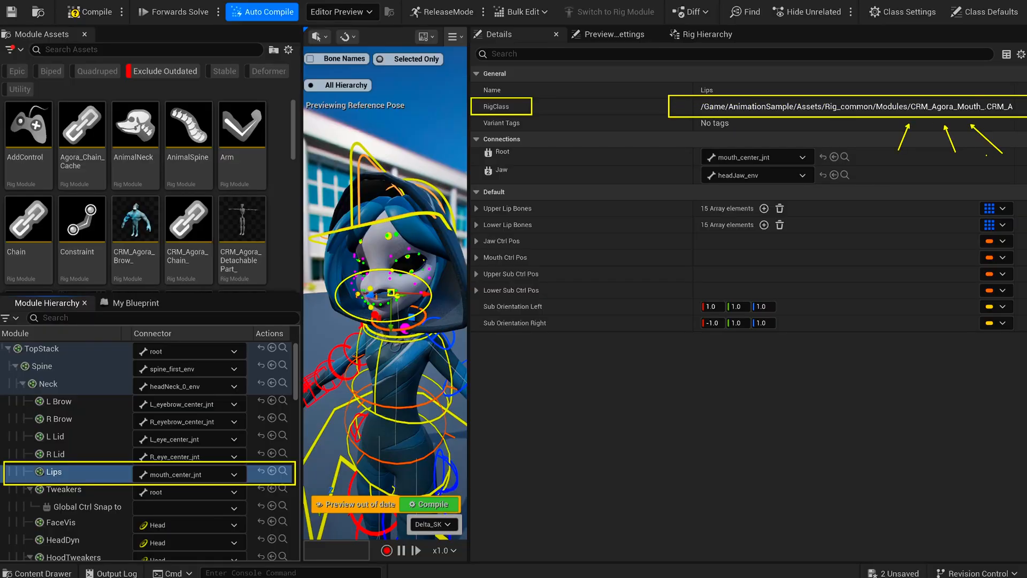
Step: Find the CRM_Agora_Mouth module and pan its Forwards Solve graph to the Zipper Control nodes
type("agora CRM mou")
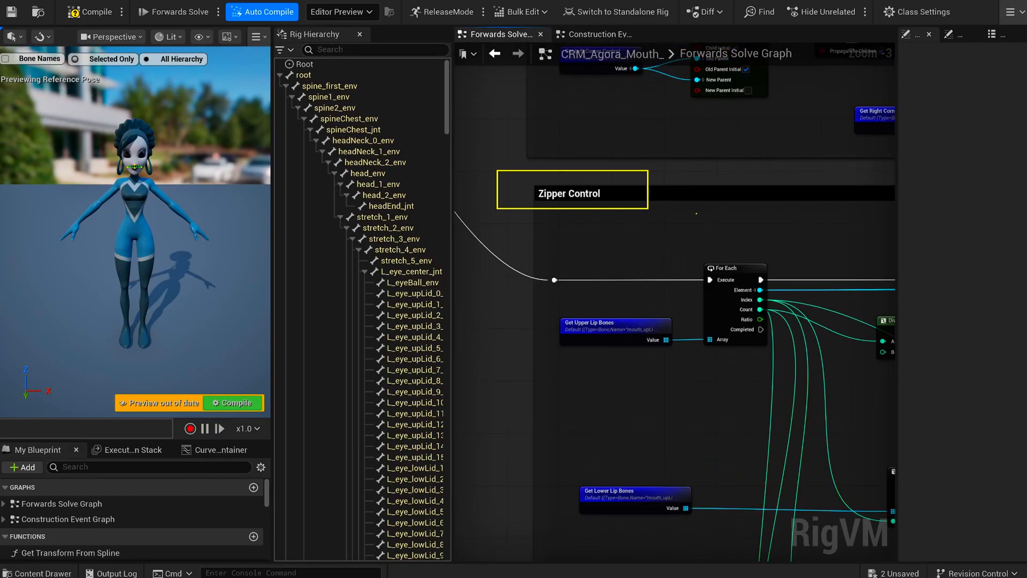
scroll("down", 3)
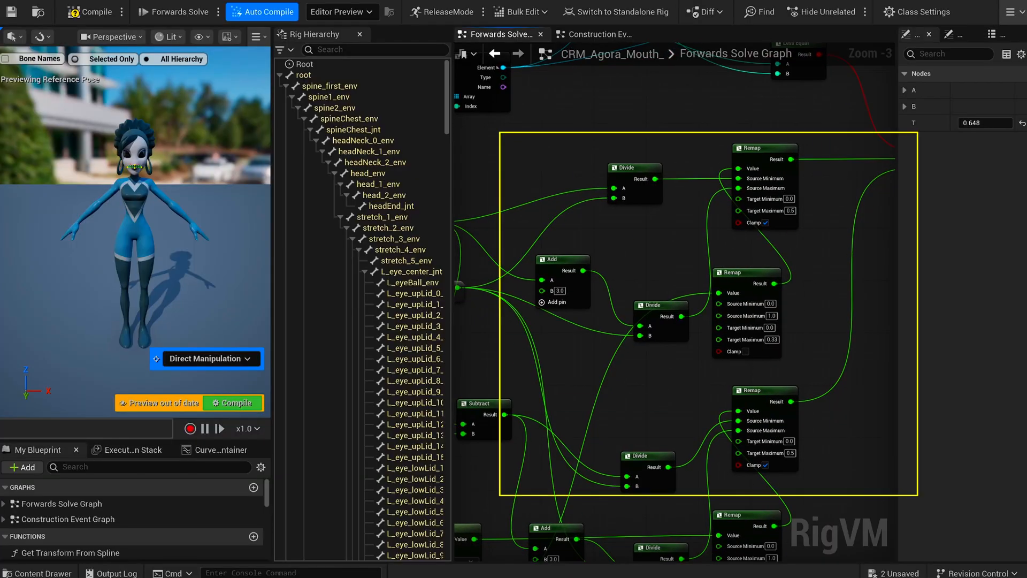
scroll("down", 3)
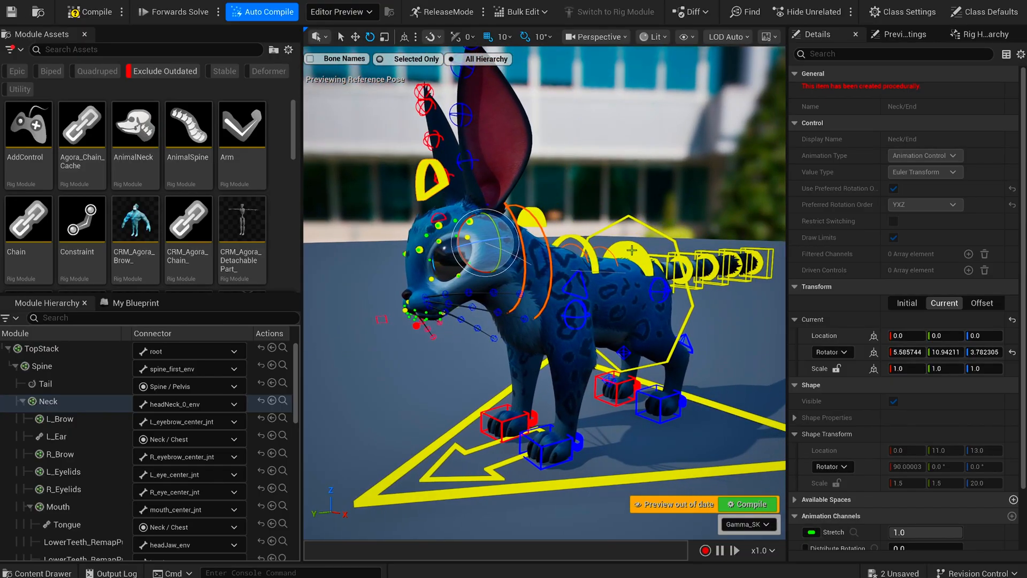
Step: Select the Gamma cat's body control and rotate it in the viewport to pose the cat
left_click(42, 366)
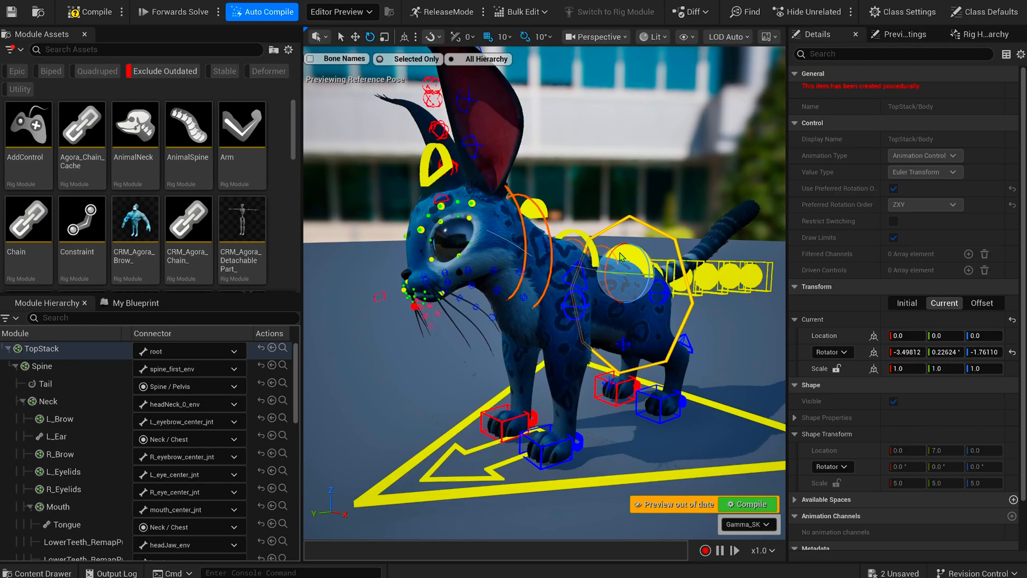
left_click_drag(626, 259, 639, 262)
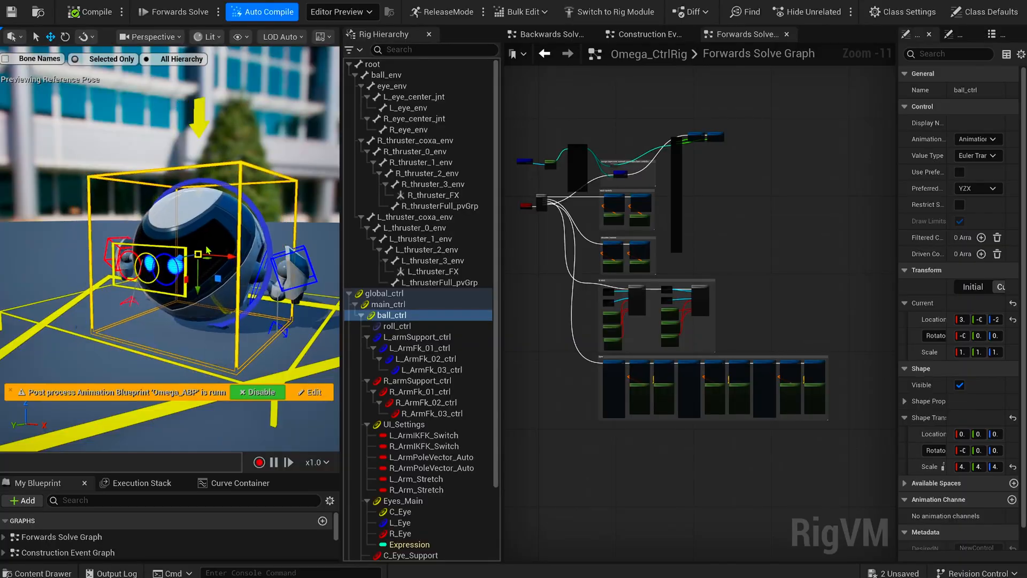
Step: Shift Omega's ball_ctrl sideways, then set the Eyes_Main Expression channel (7, 5, 15) to an X shape
left_click_drag(210, 253, 176, 229)
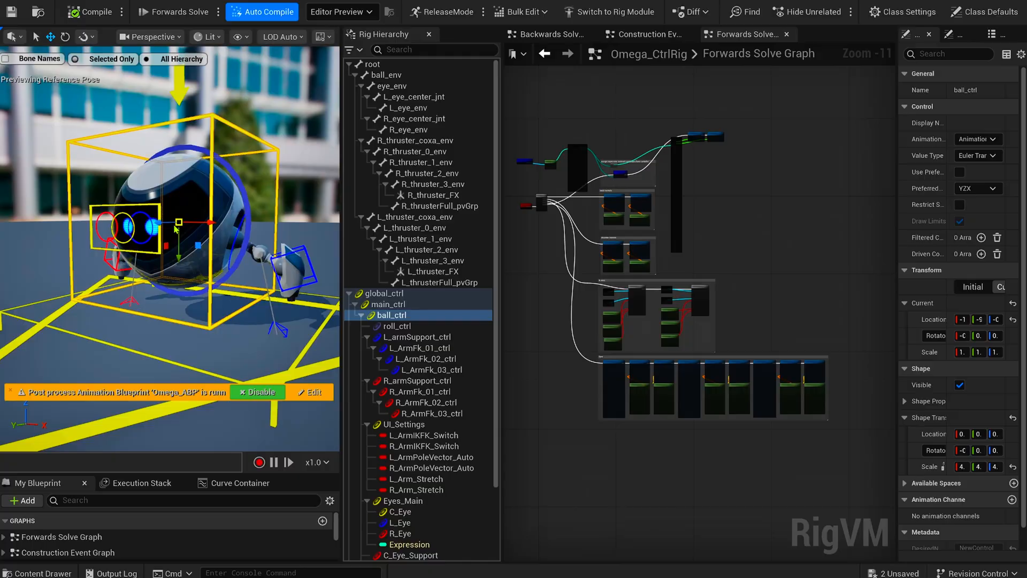
left_click(402, 501)
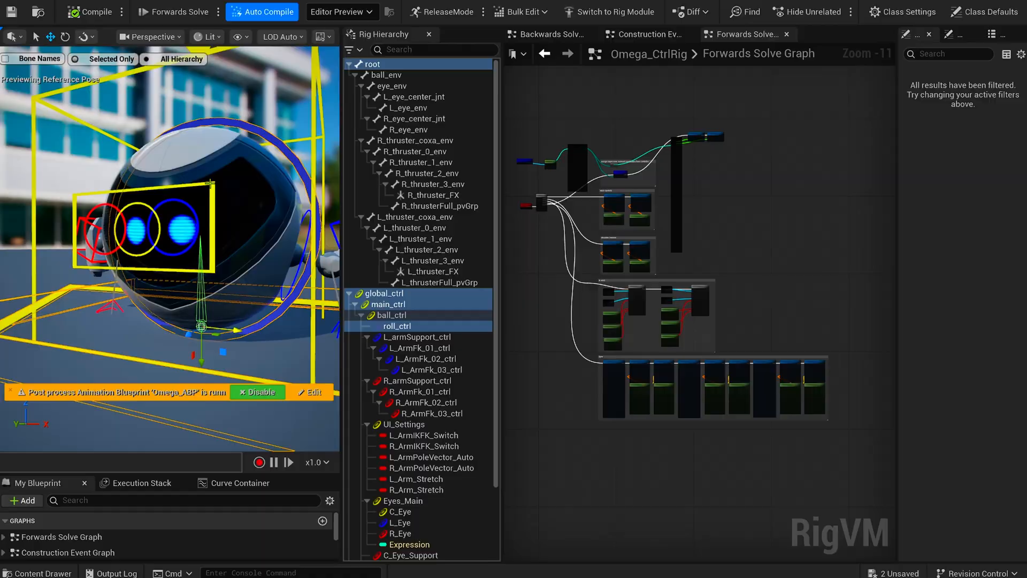
left_click(402, 501)
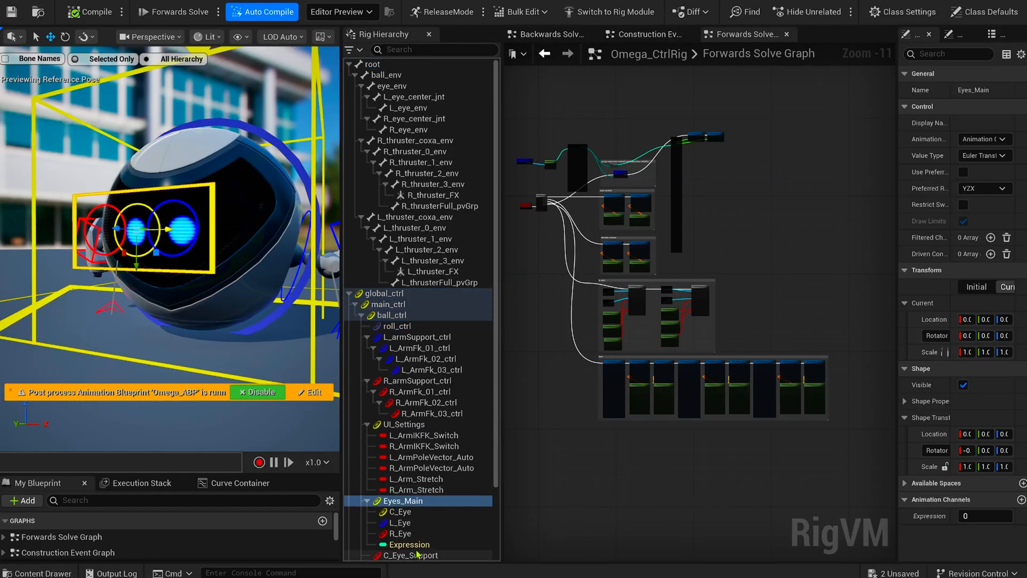
type("7")
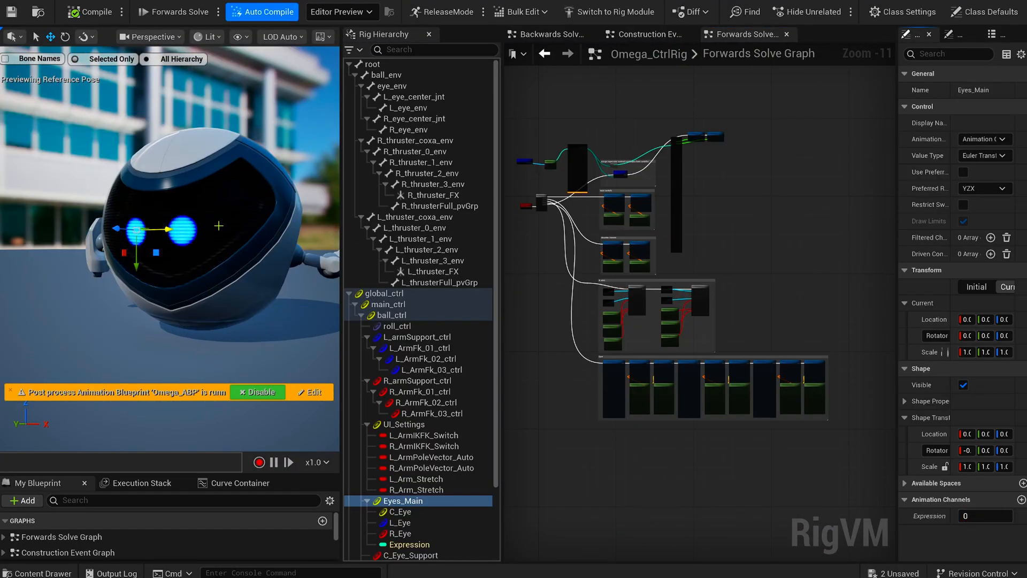
type("5")
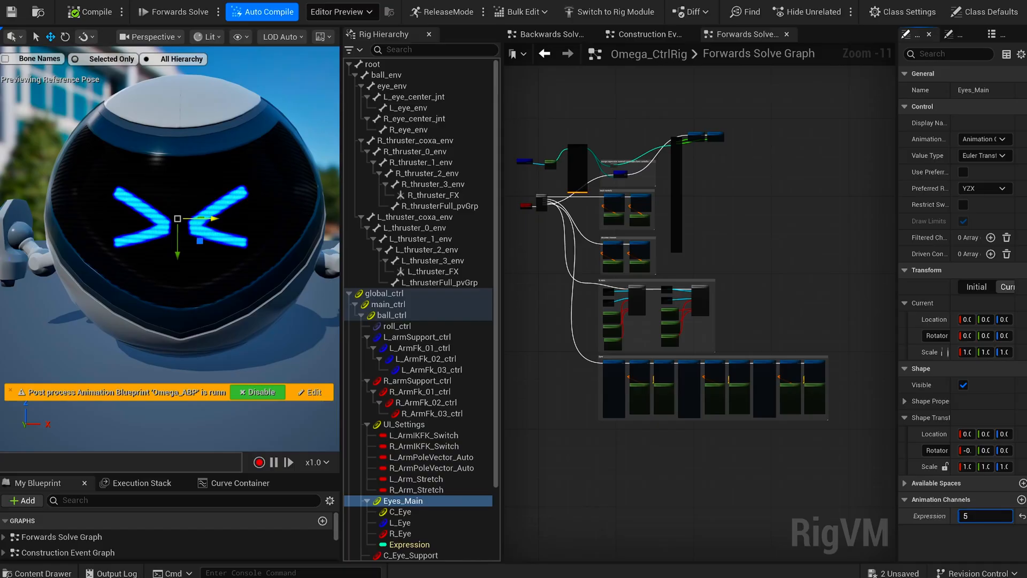
type("156")
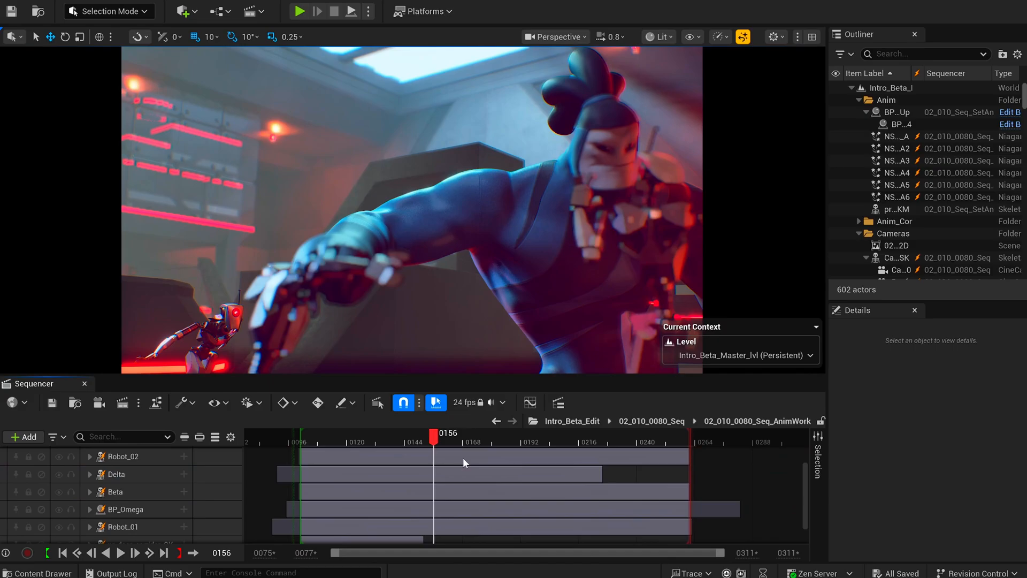
Step: Select Beta and enter Animation Mode on its CR_Beta_SS_0080 control rig track
left_click(90, 491)
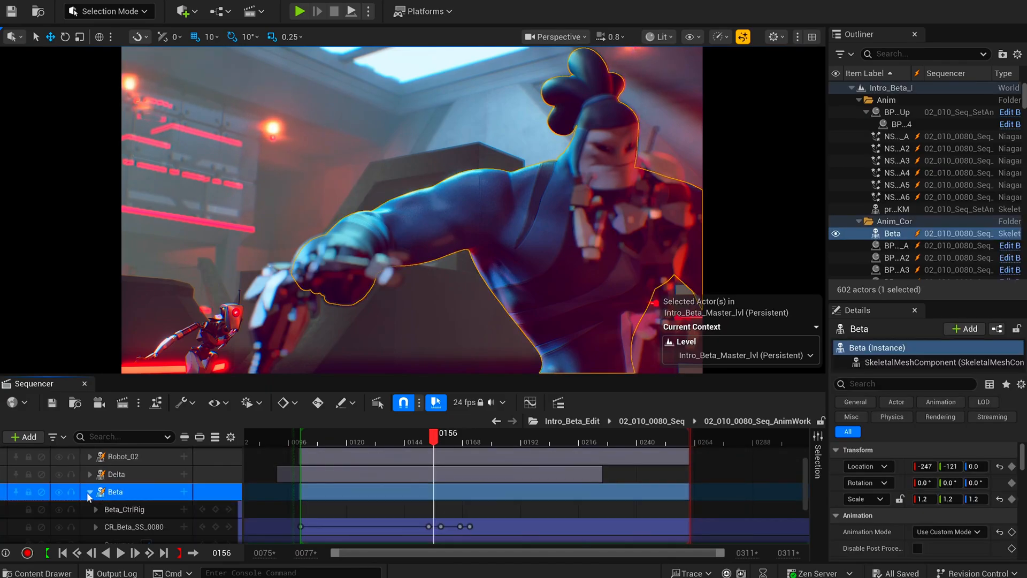
left_click(109, 11)
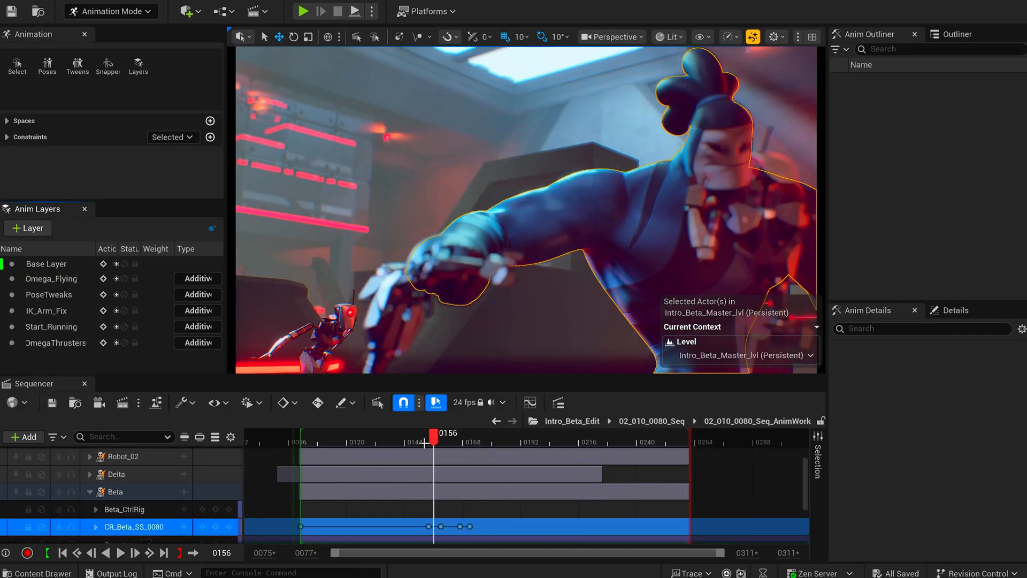
Step: Scrub the shot through frames 143, 149 and 177 to land on frame 216
left_click_drag(434, 433, 403, 434)
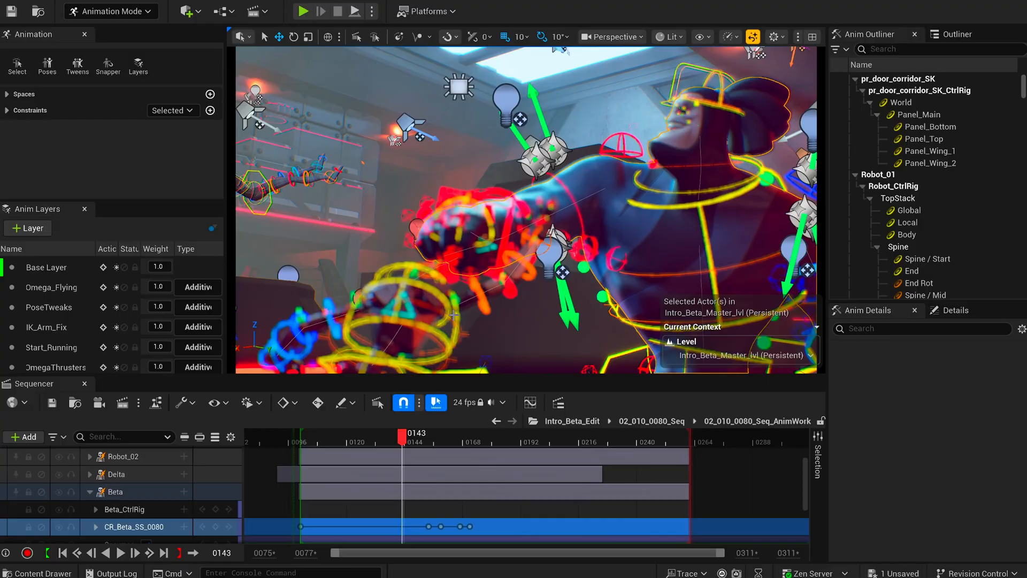
left_click_drag(401, 438, 419, 438)
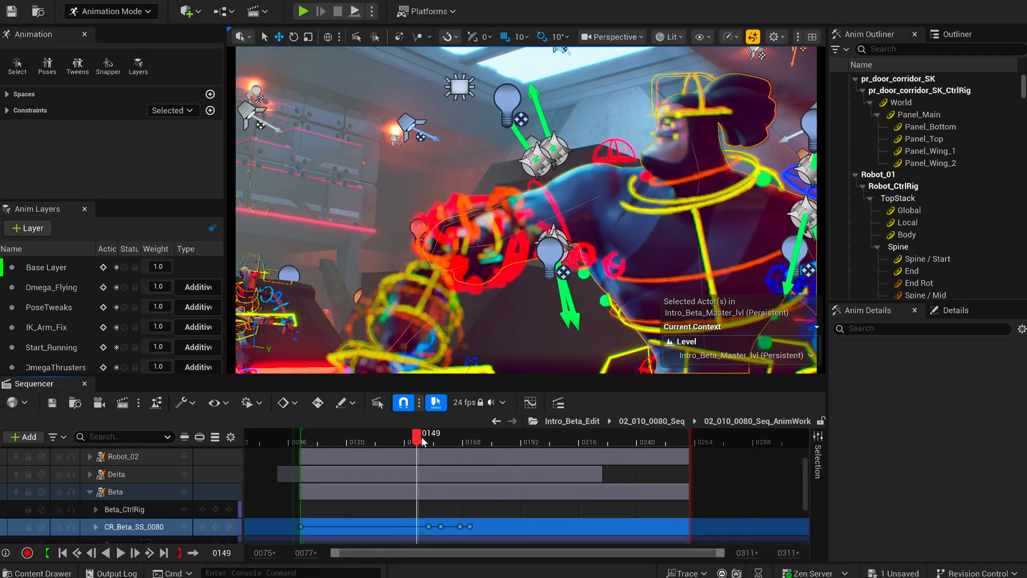
left_click_drag(420, 432, 489, 432)
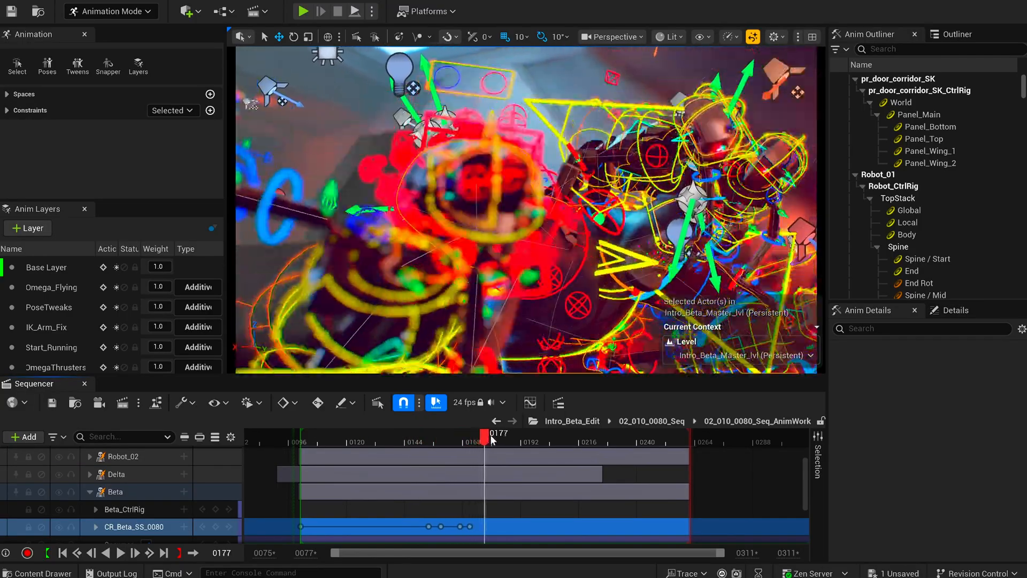
left_click_drag(492, 438, 583, 437)
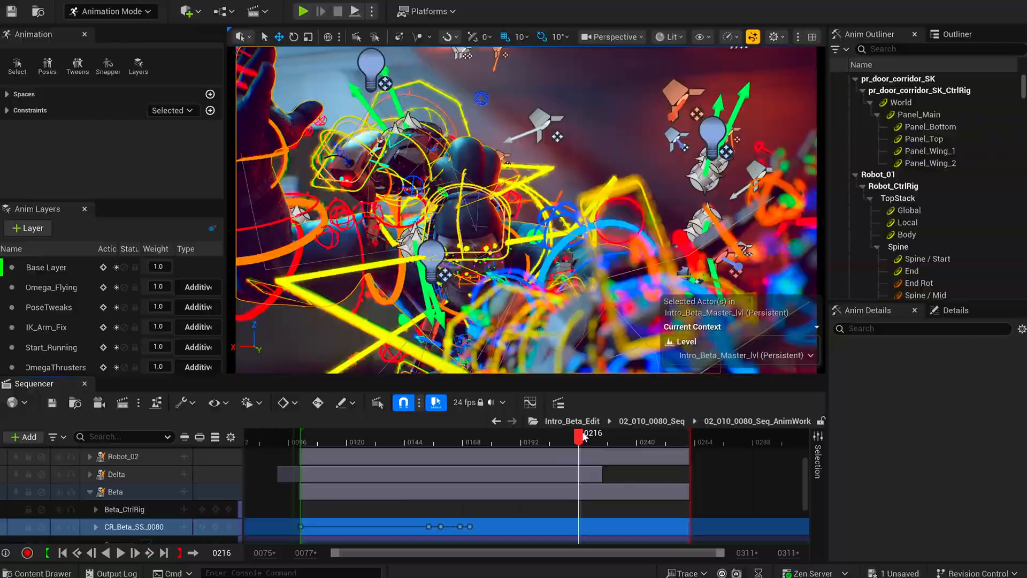